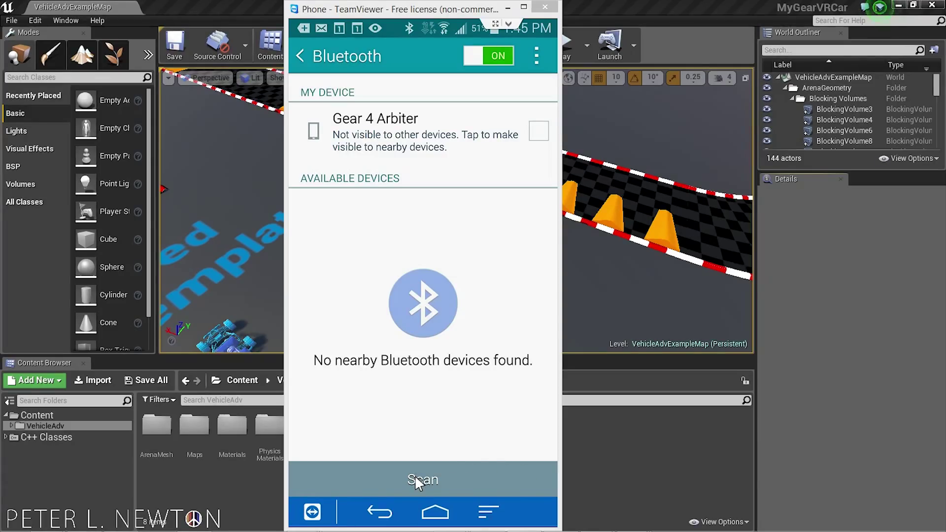
Scan for nearby Bluetooth devices until Wireless Controller appears under Available Devices
click(422, 480)
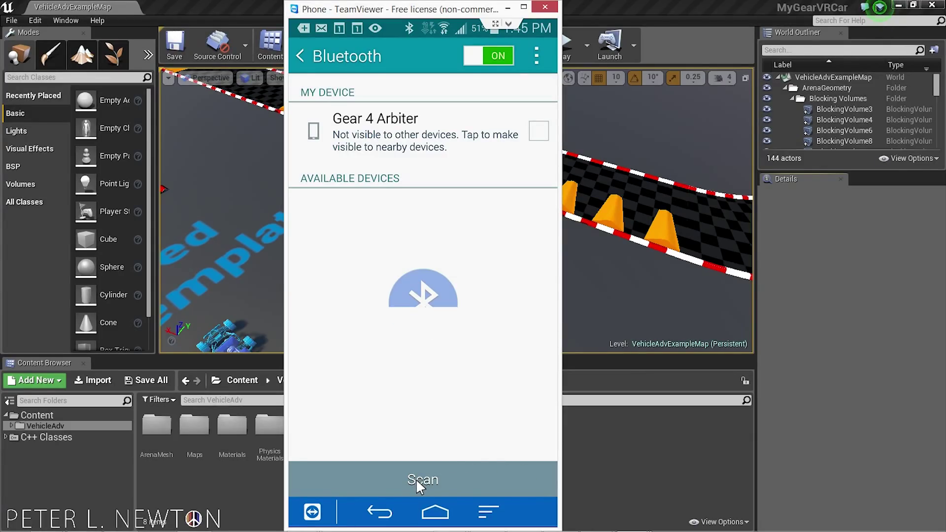
click(423, 480)
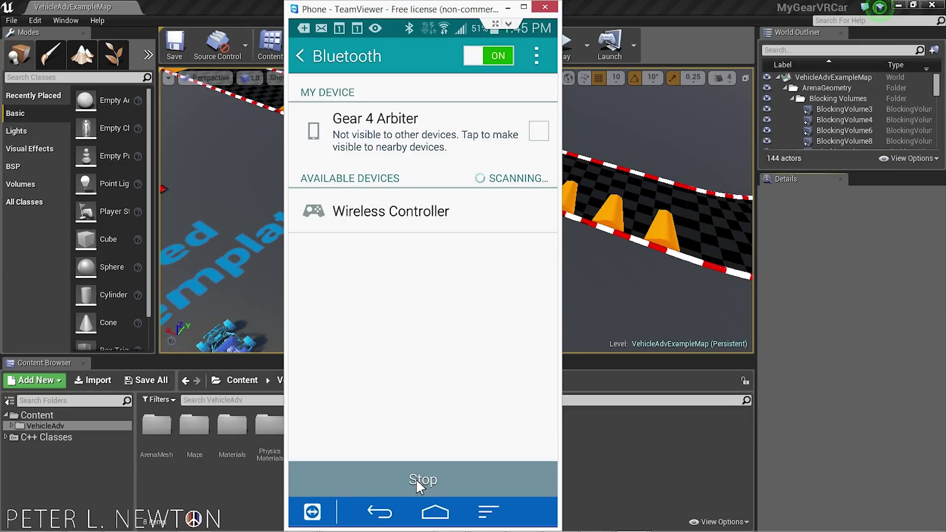
mouse_move(477, 235)
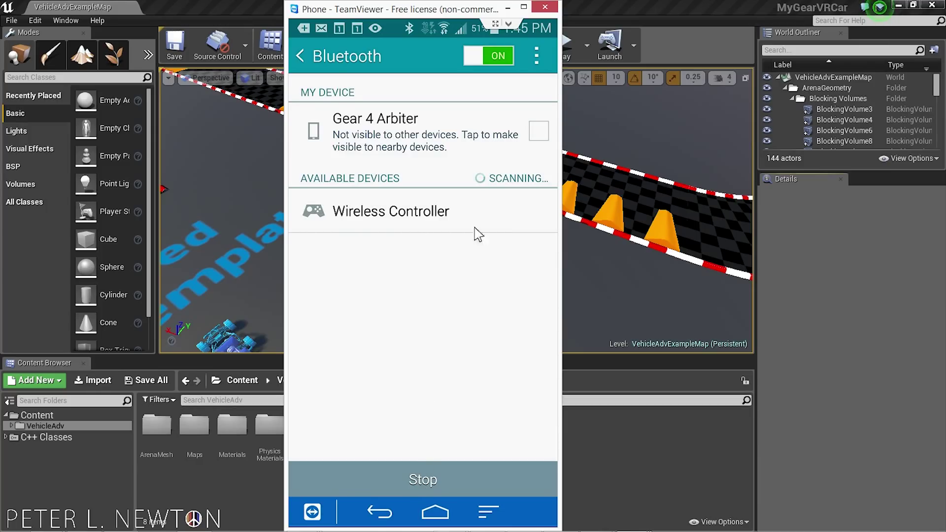
mouse_move(418, 225)
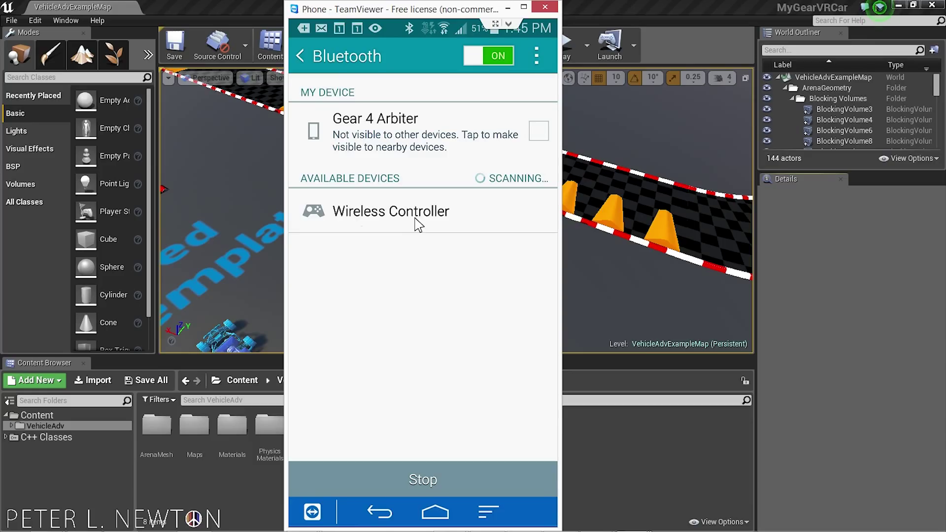
Select Wireless Controller from the available devices to begin pairing it with the phone
click(391, 211)
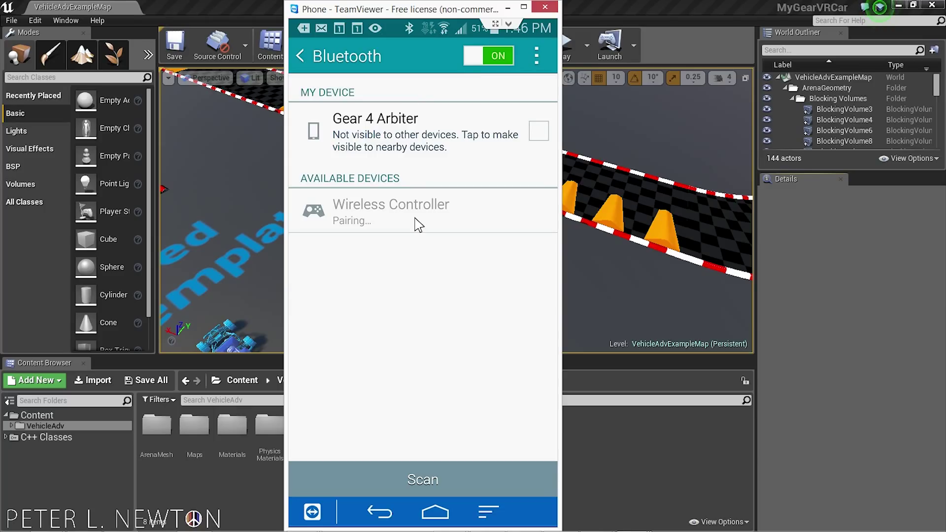
mouse_move(432, 30)
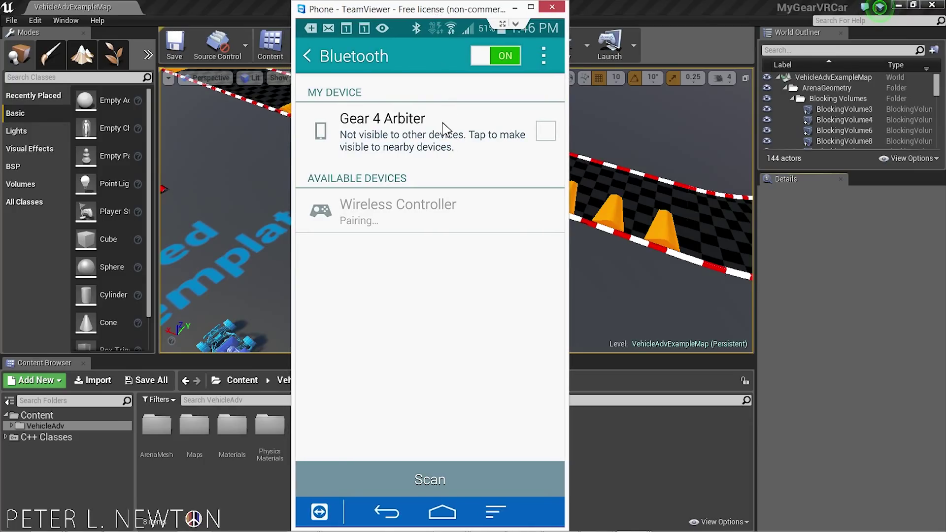
mouse_move(492, 276)
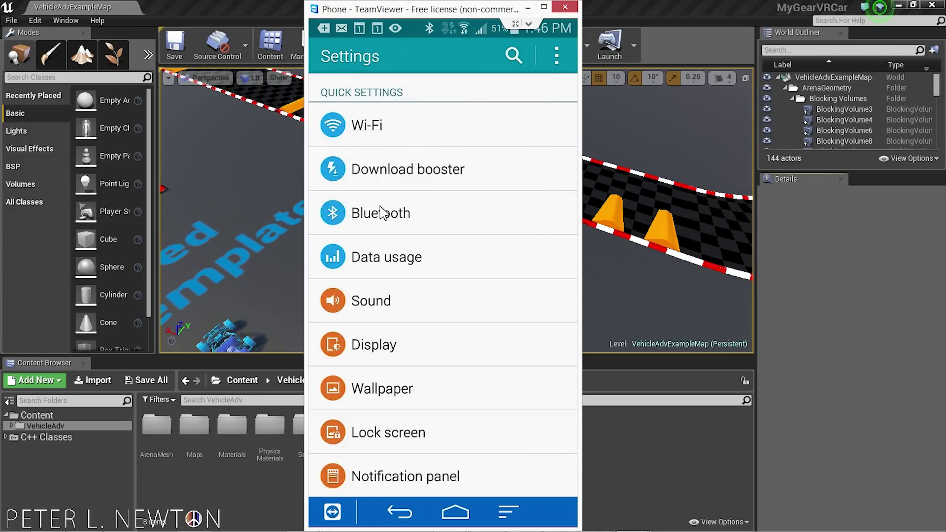
Return to Bluetooth settings showing Wireless Controller connected as input device, then pull down notifications
click(381, 213)
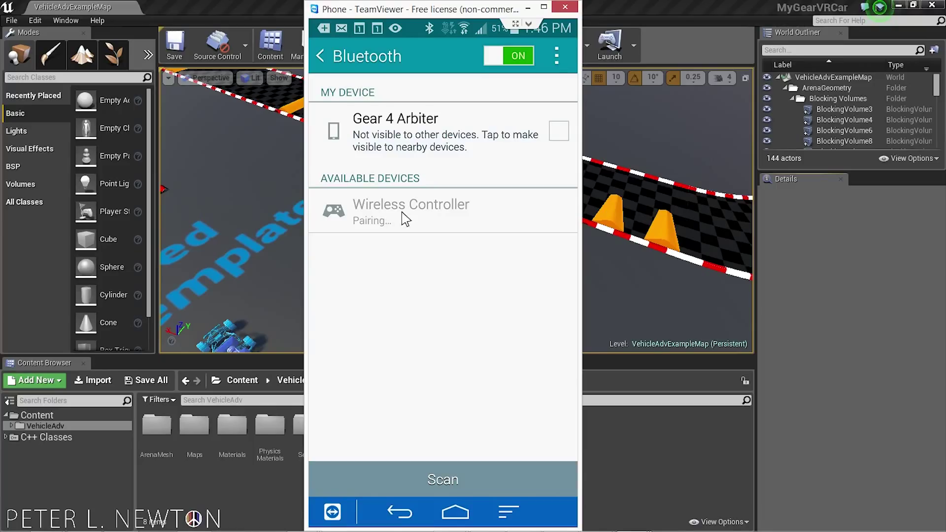
mouse_move(402, 227)
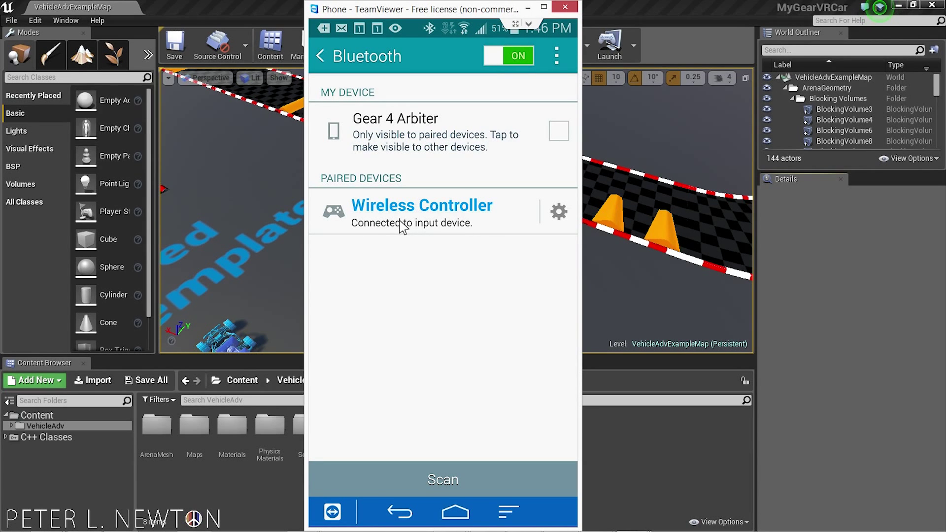
click(544, 7)
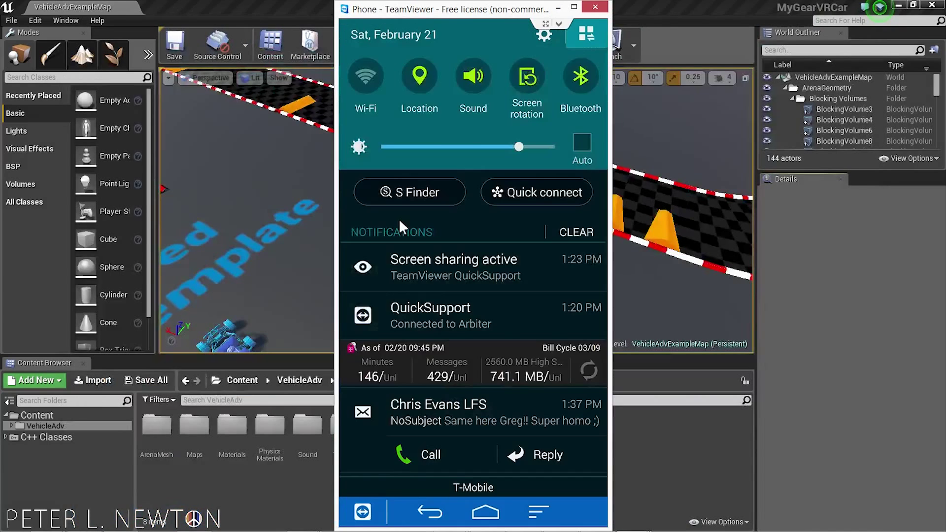
Dismiss the notification shade to show Wireless Controller paired and connected on the Bluetooth screen
click(580, 85)
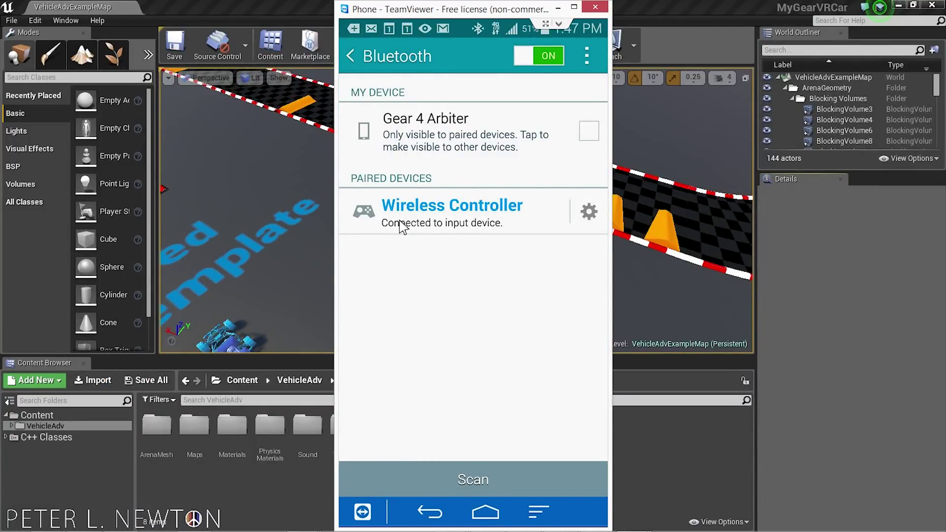
mouse_move(465, 275)
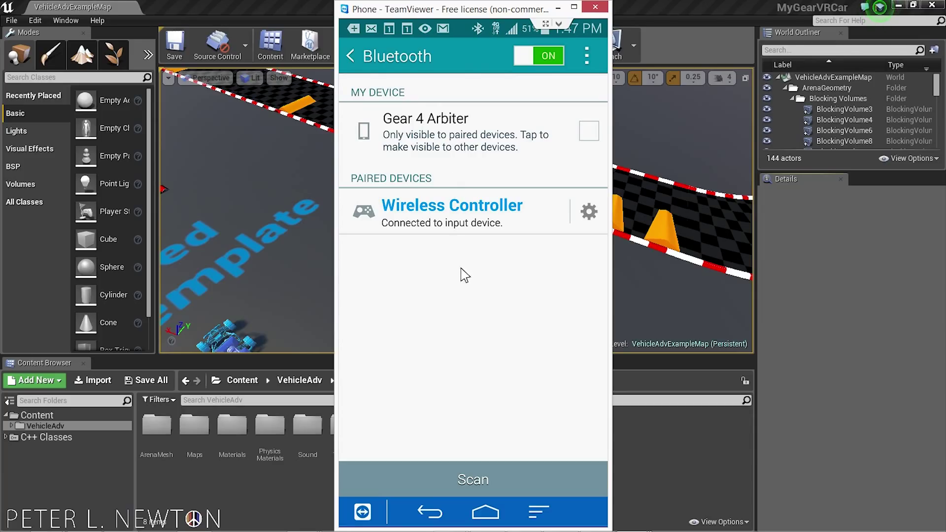
mouse_move(464, 217)
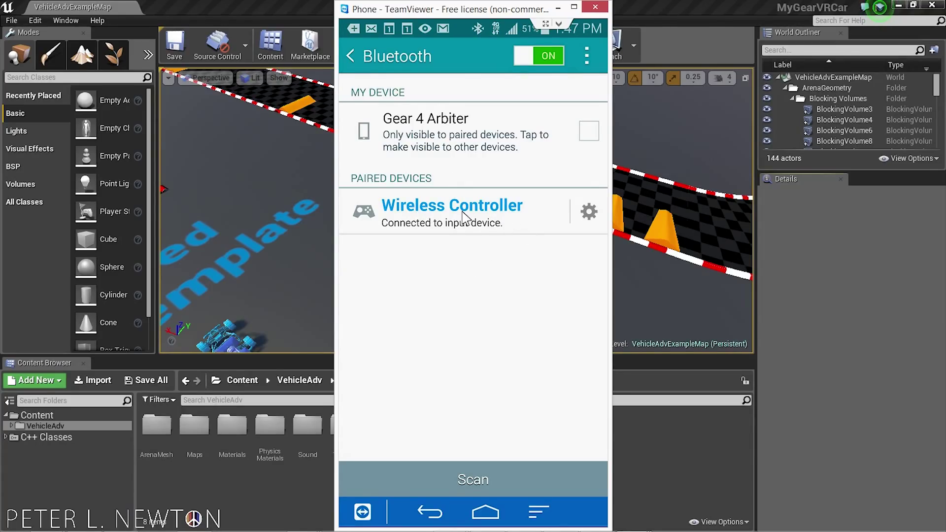
mouse_move(479, 234)
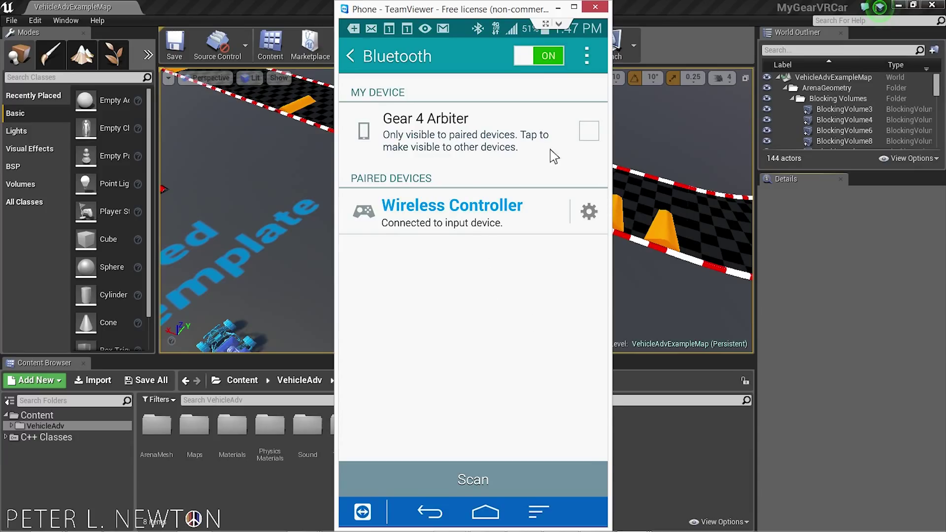
mouse_move(442, 230)
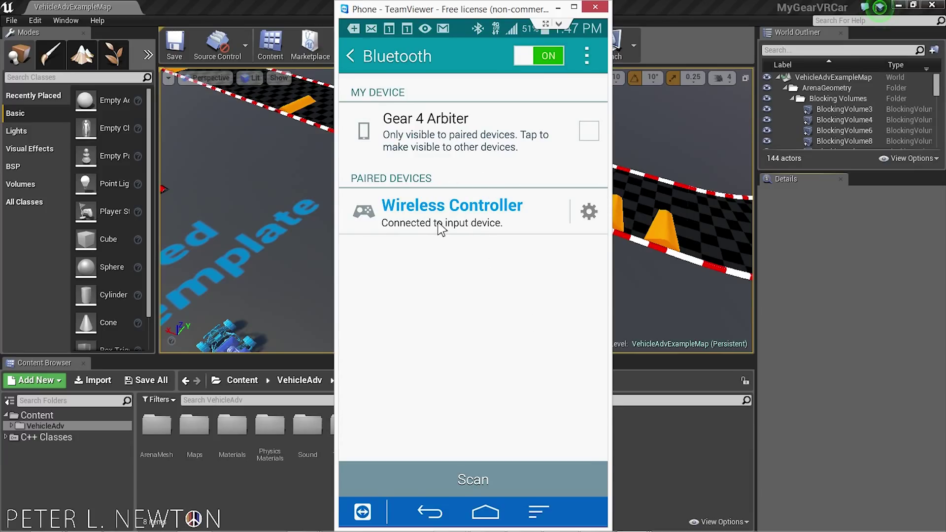